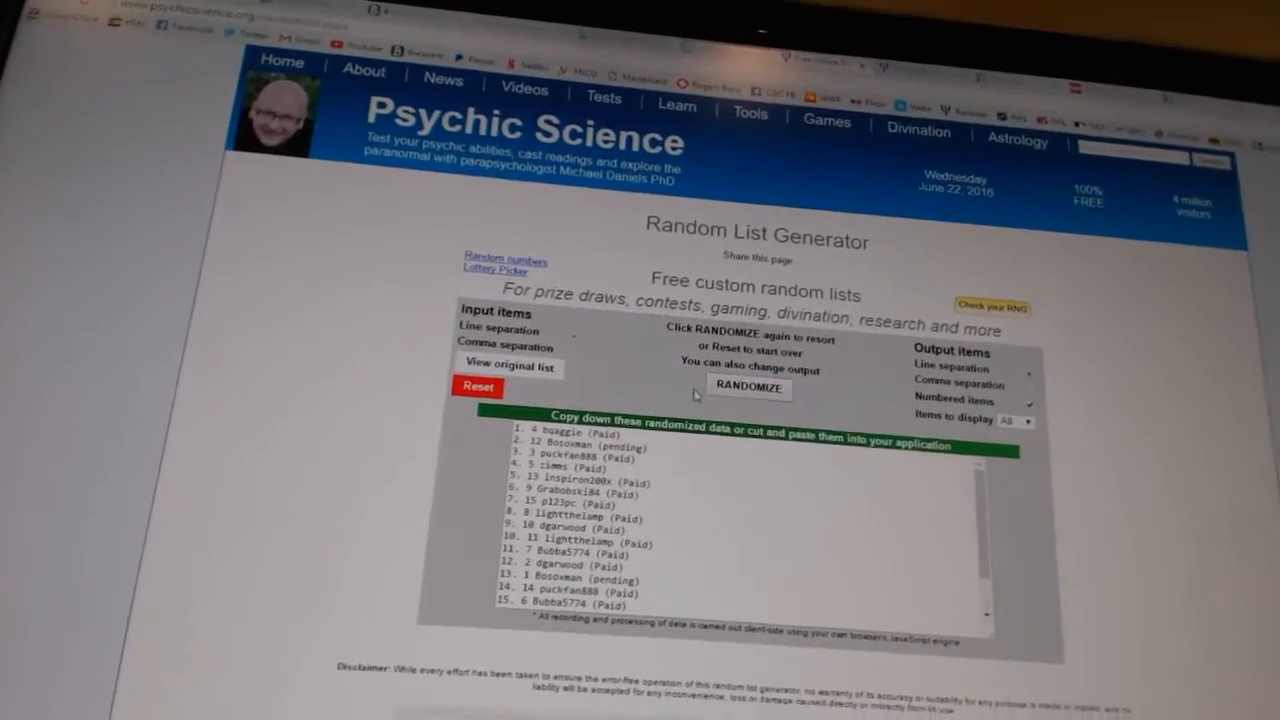
- Reshuffle the participant names in the Random List Generator and select the randomized output
{"action": "left_click", "coordinate": [748, 389]}
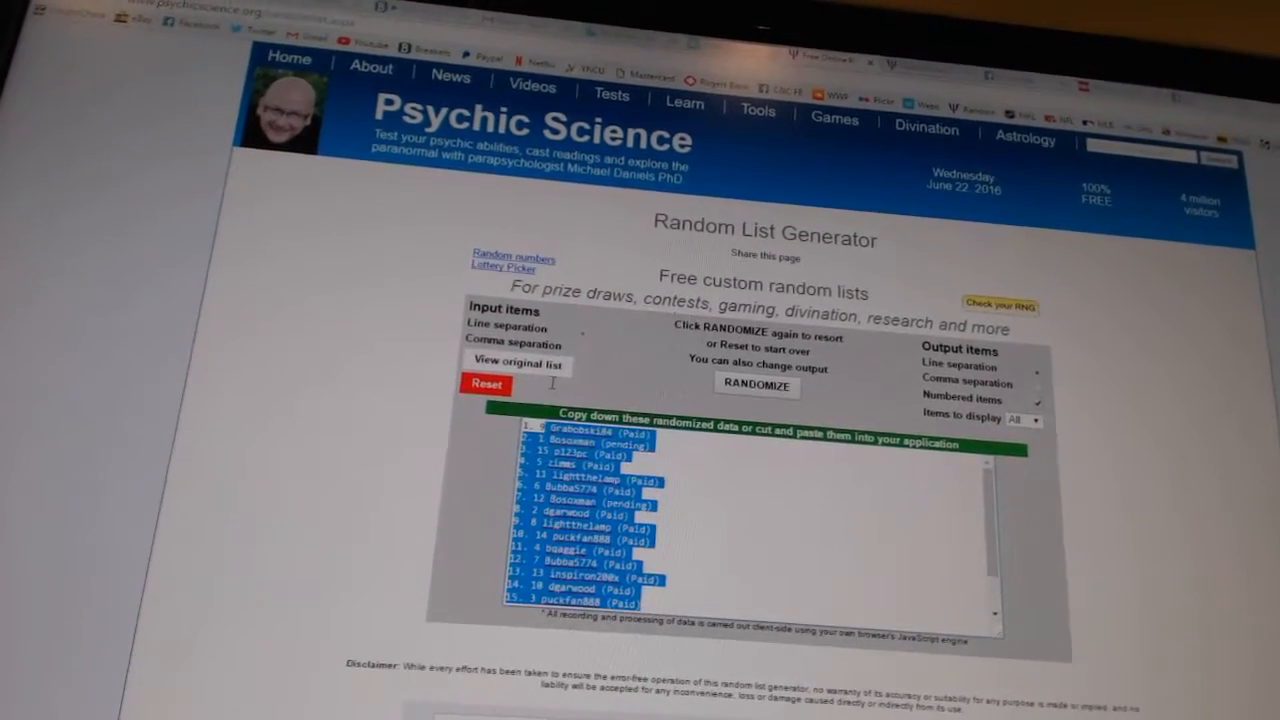
{"action": "left_click", "coordinate": [686, 106]}
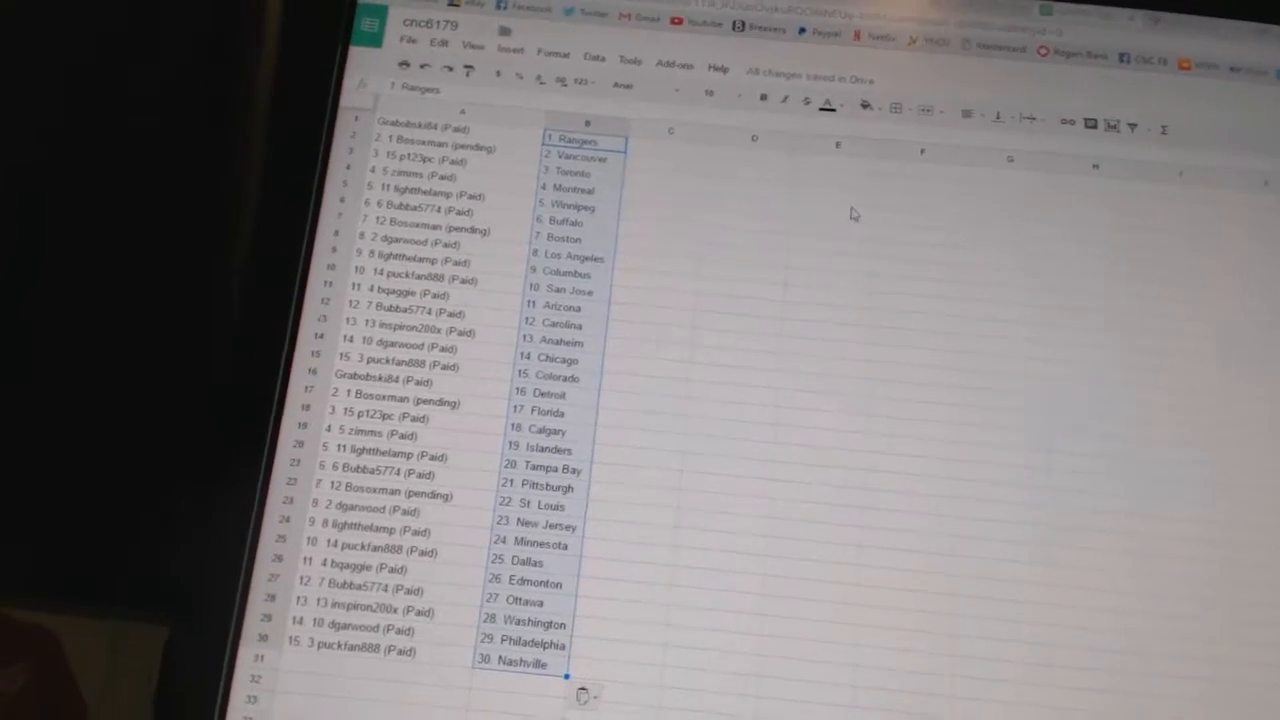
- Scroll down column B to check all 30 NHL teams, 1. Rangers through 30. Nashville
{"action": "scroll", "scroll_direction": "down", "scroll_amount": 3}
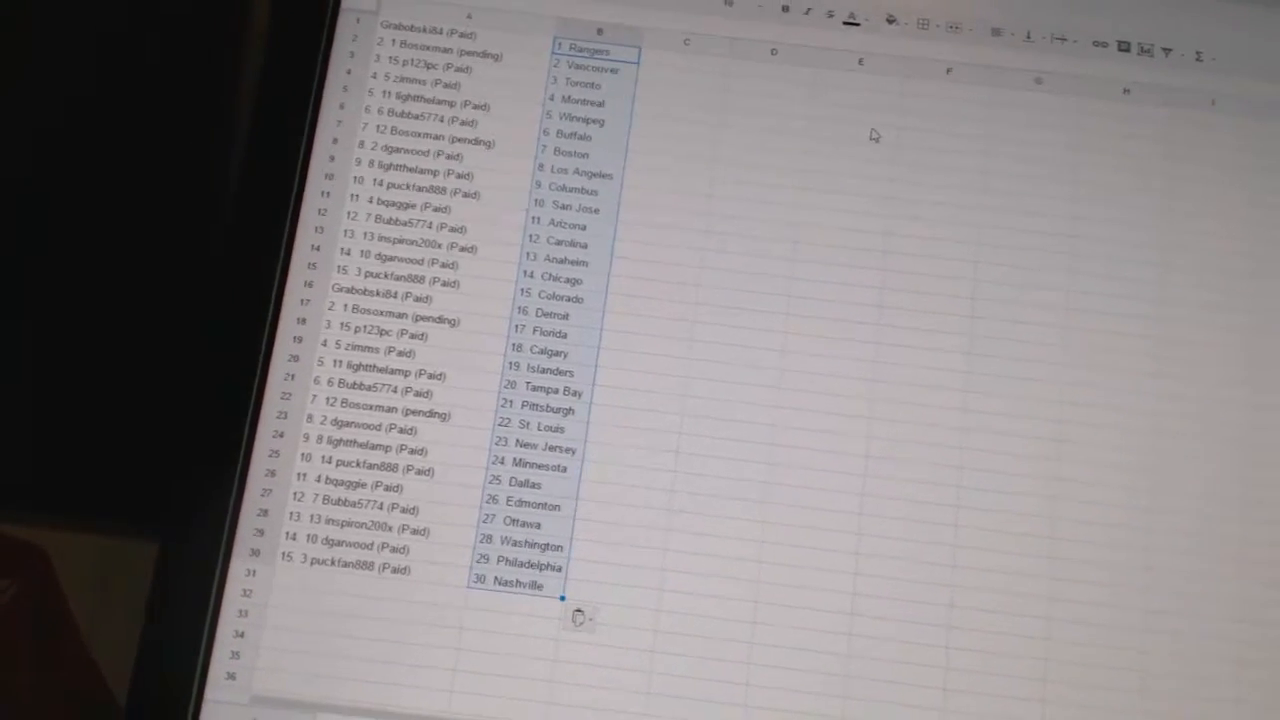
{"action": "scroll", "scroll_direction": "down", "scroll_amount": 3}
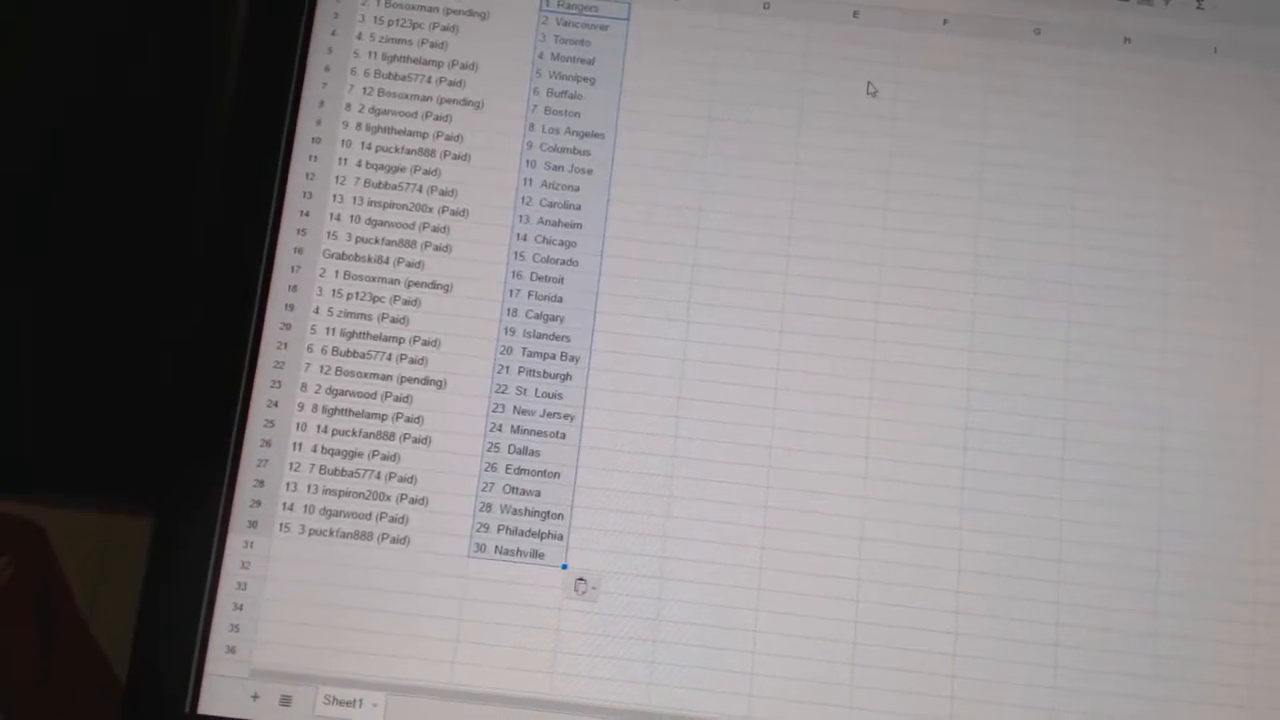